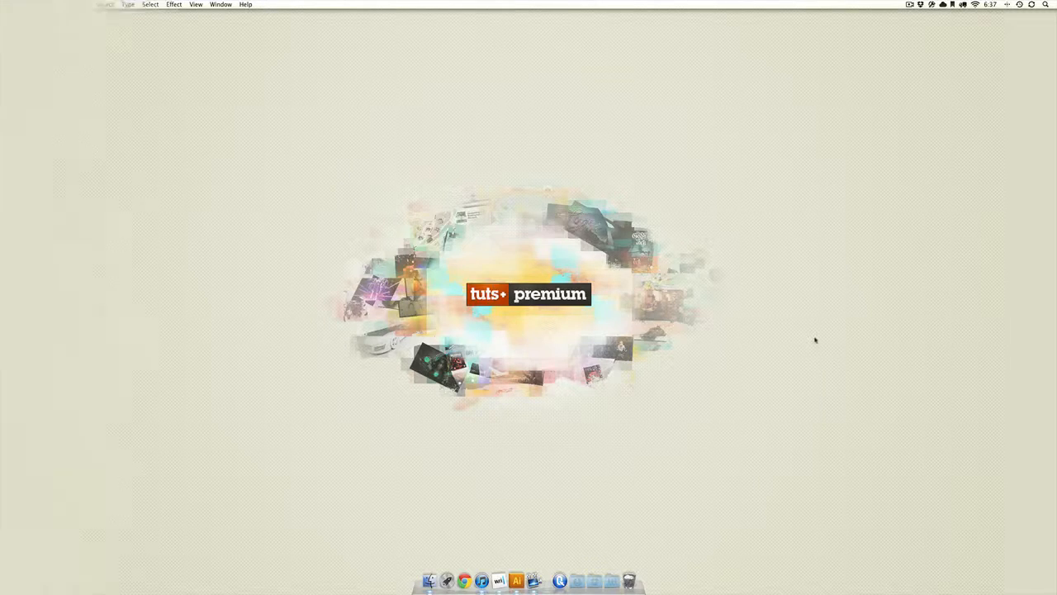
Step: Launch Adobe Illustrator from the Dock to begin a new 11 by 8.5 inch RGB document
left_click(516, 578)
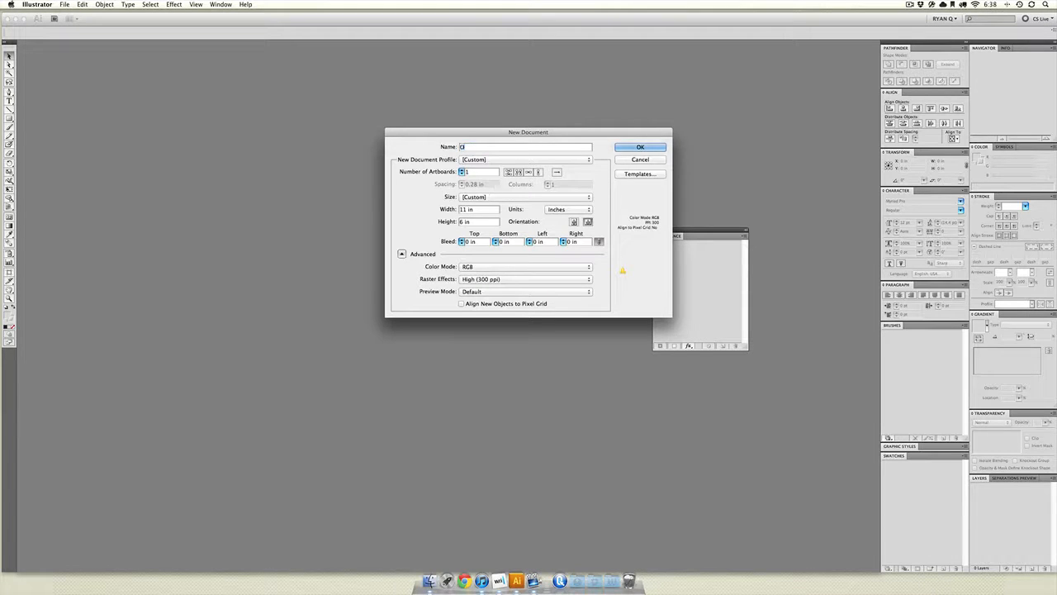
Step: Create the document, then draw the floor rectangle, a large circle on the left and a small circle on the right
left_click(641, 147)
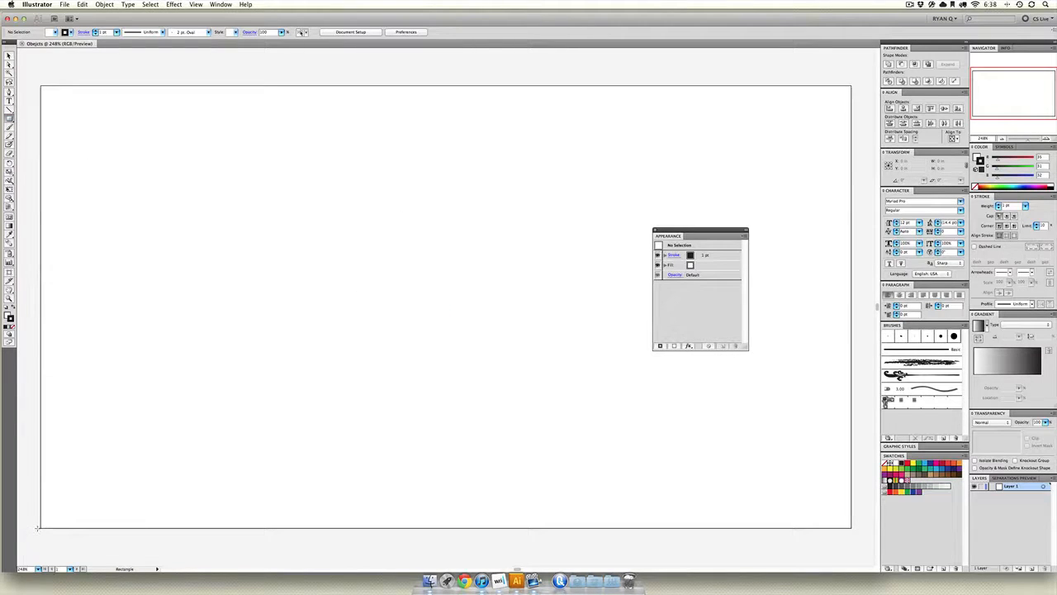
left_click_drag(39, 459, 849, 528)
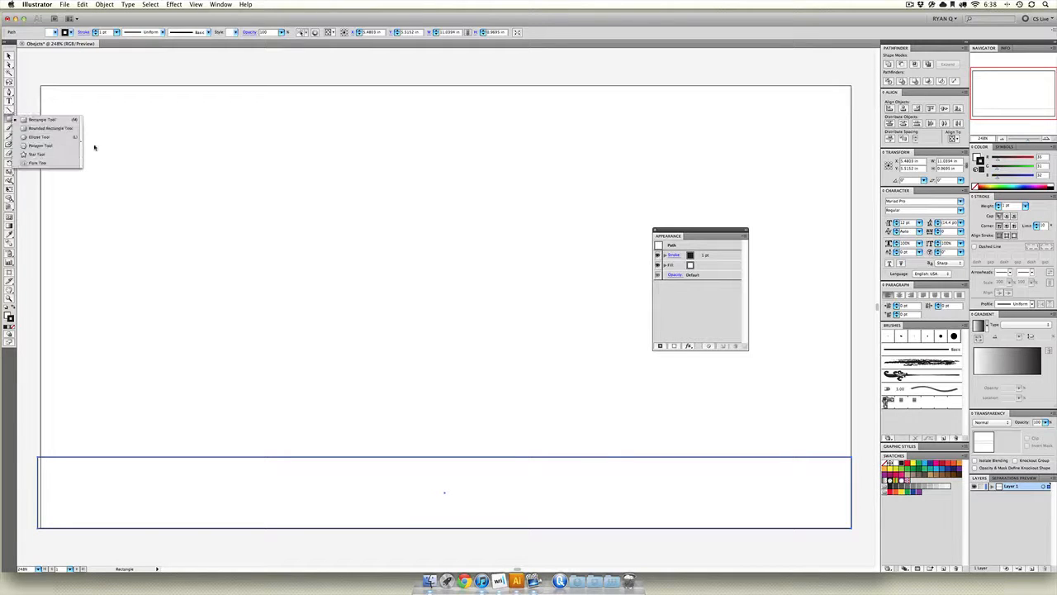
left_click_drag(189, 212, 390, 410)
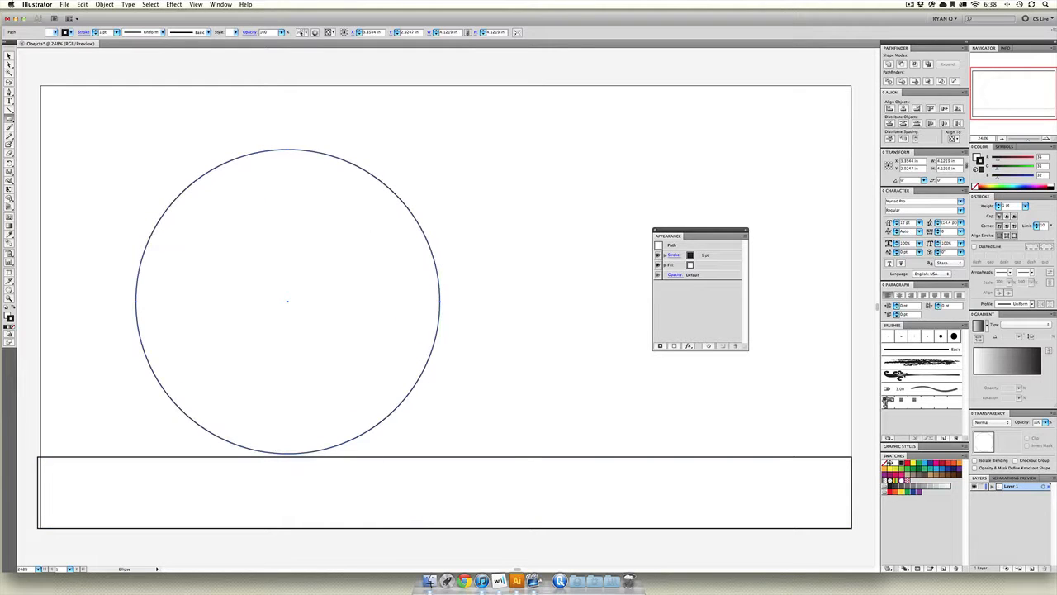
left_click_drag(537, 360, 625, 443)
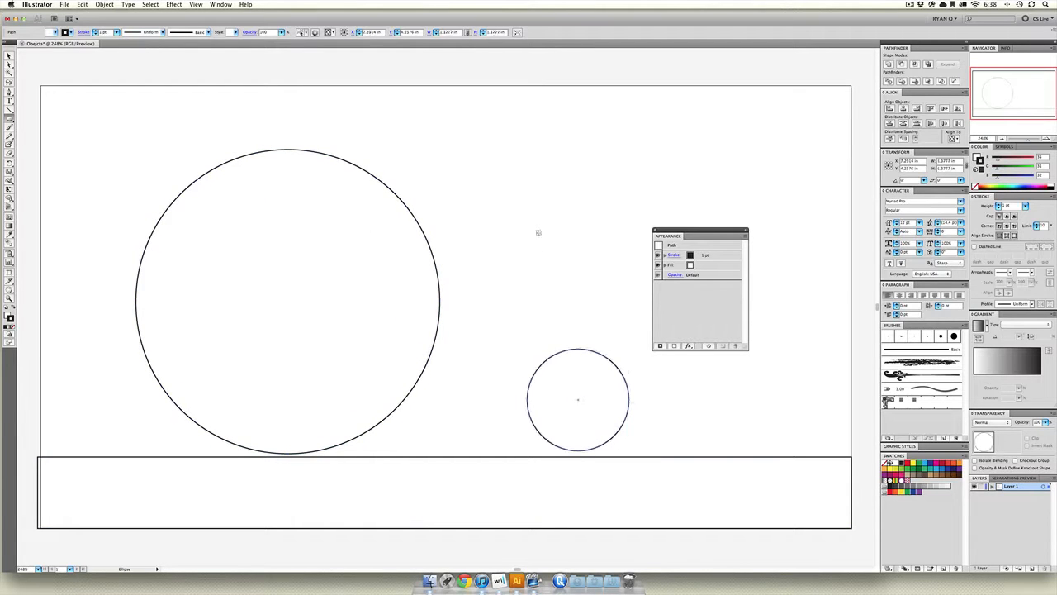
left_click(578, 398)
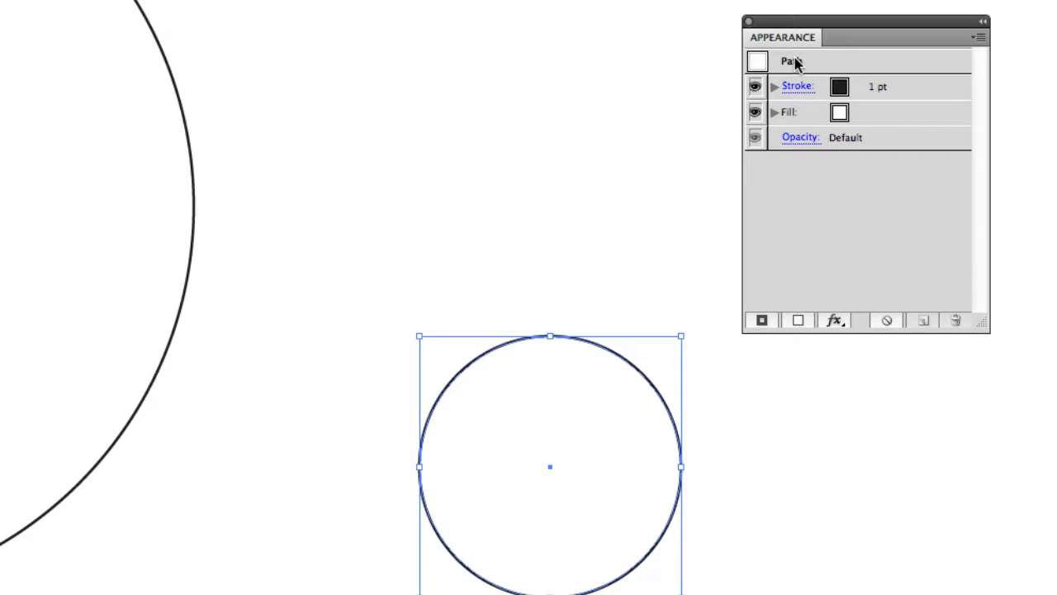
Step: Select the small circle's Path row in the Appearance panel, showing its 1 pt stroke and no fill
left_click(792, 62)
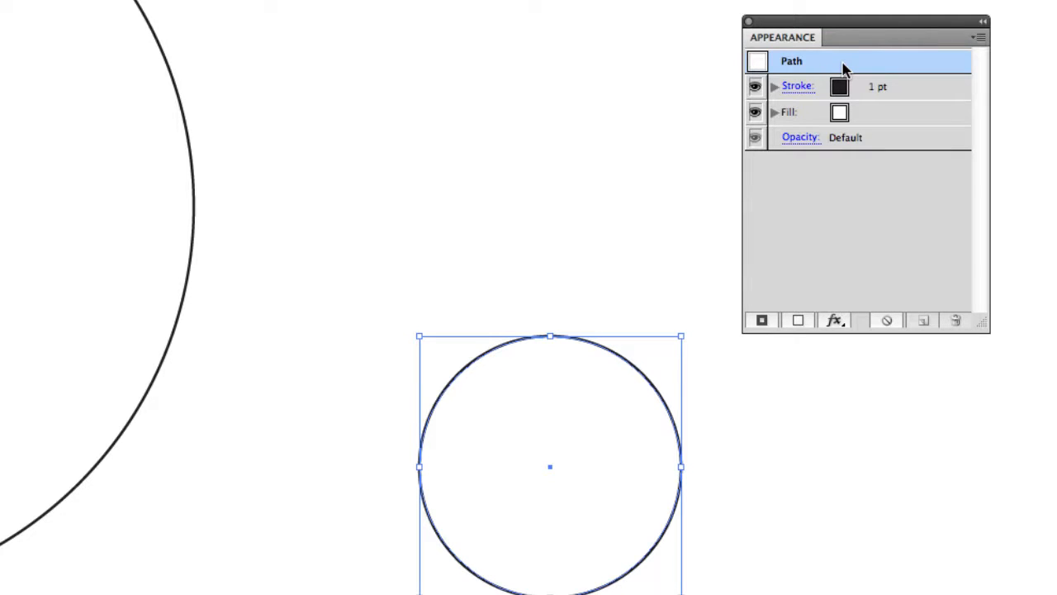
mouse_move(905, 89)
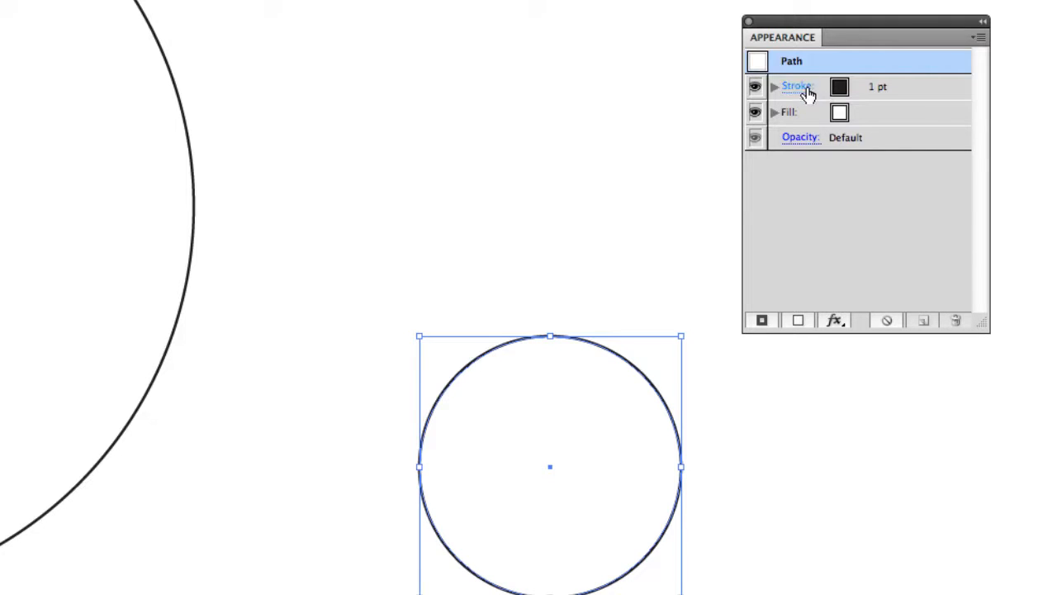
Step: Give the small circle a 20 pt dark-blue stroke
left_click(796, 85)
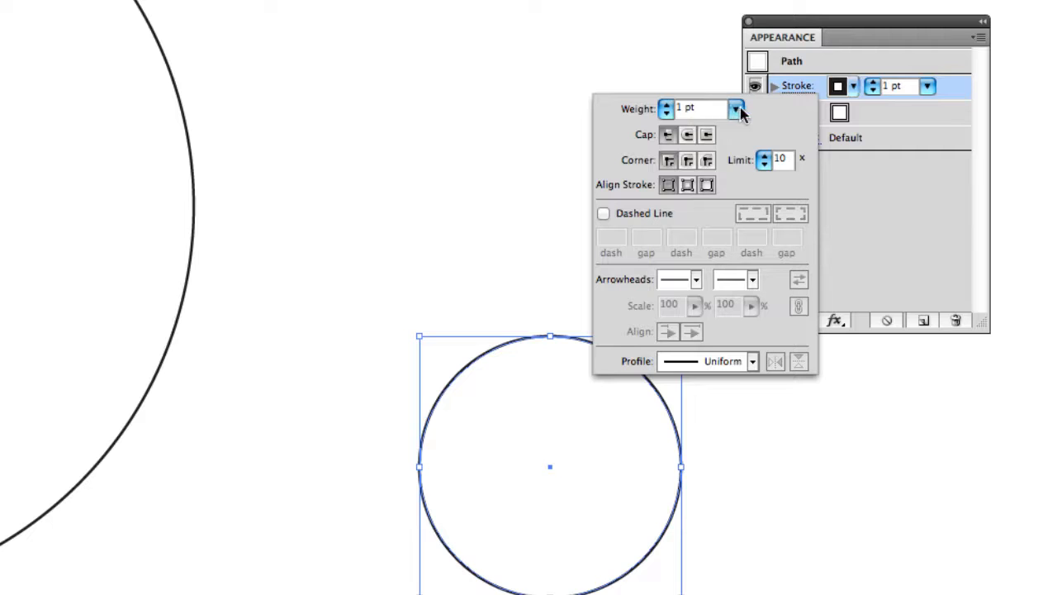
left_click(733, 109)
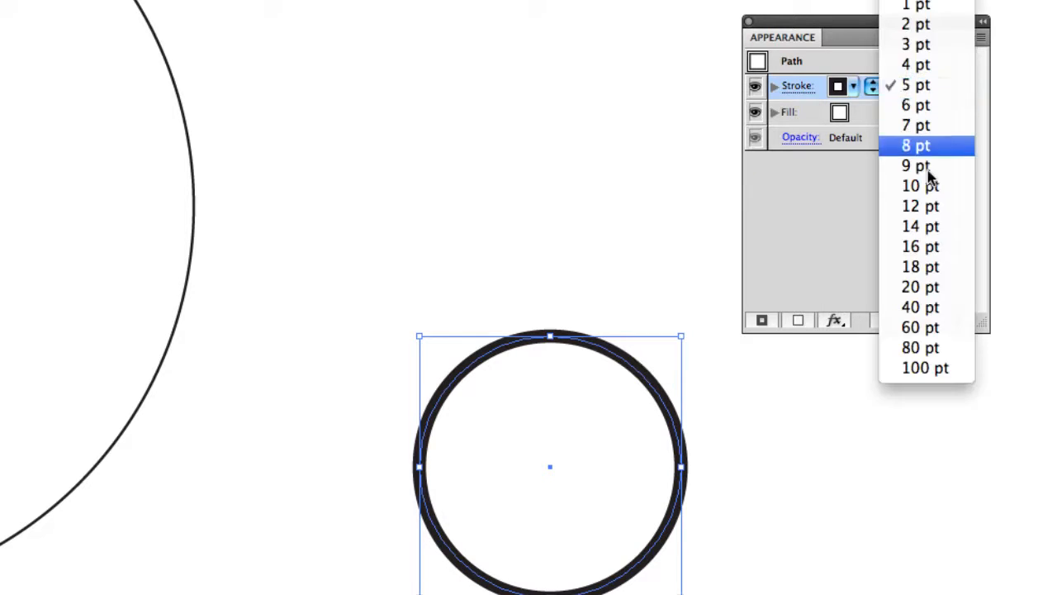
left_click(918, 287)
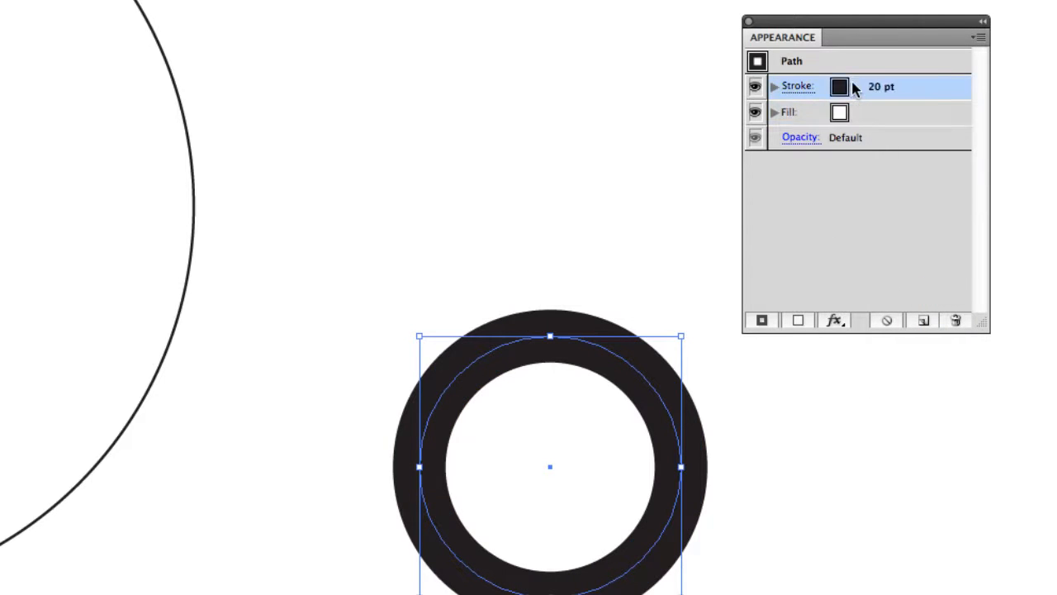
left_click(852, 85)
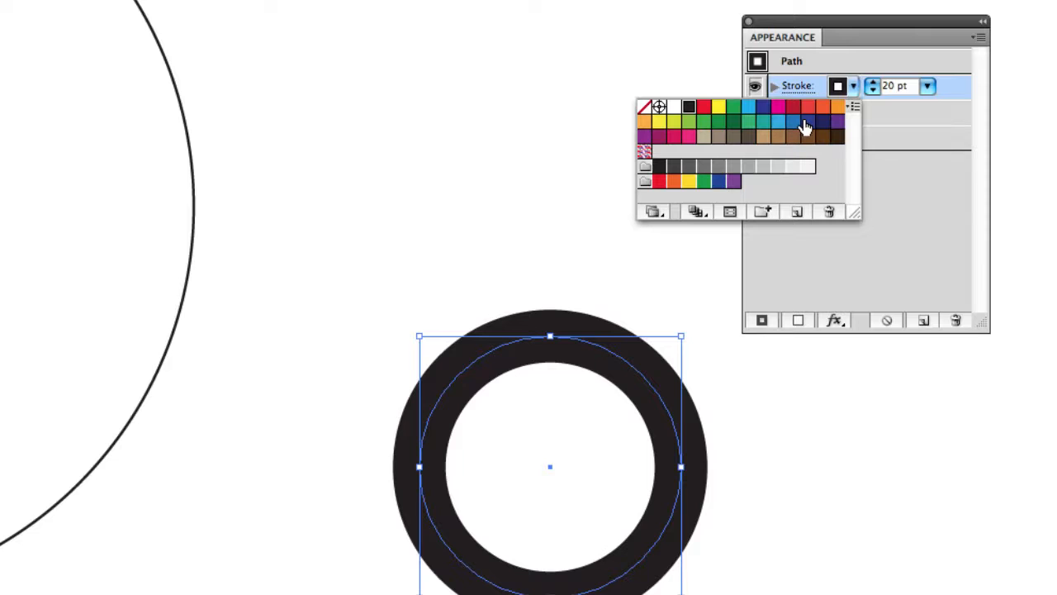
left_click(807, 123)
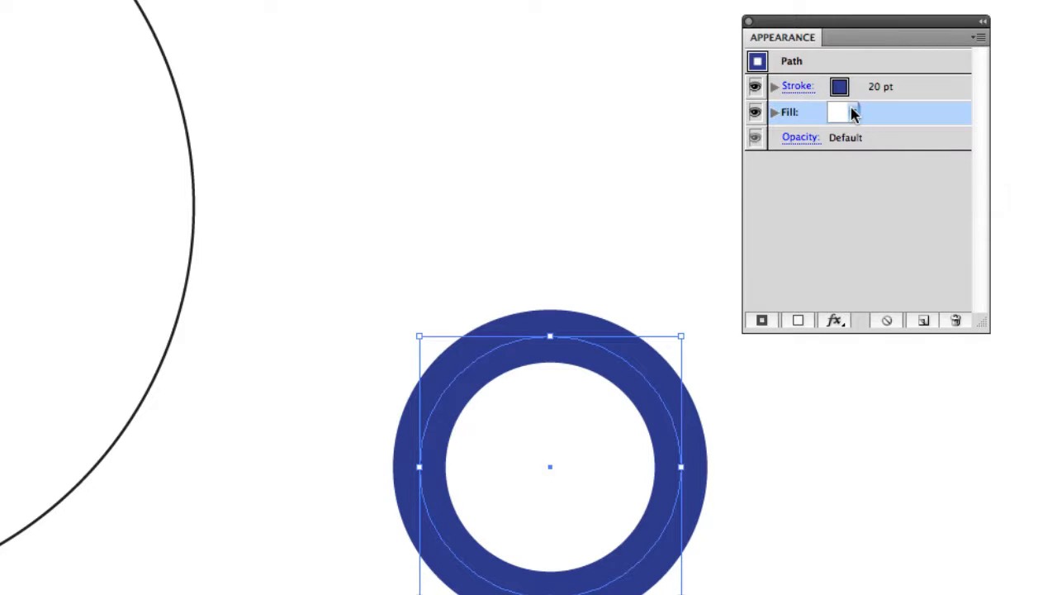
Step: Fill the small circle with light blue
left_click(853, 113)
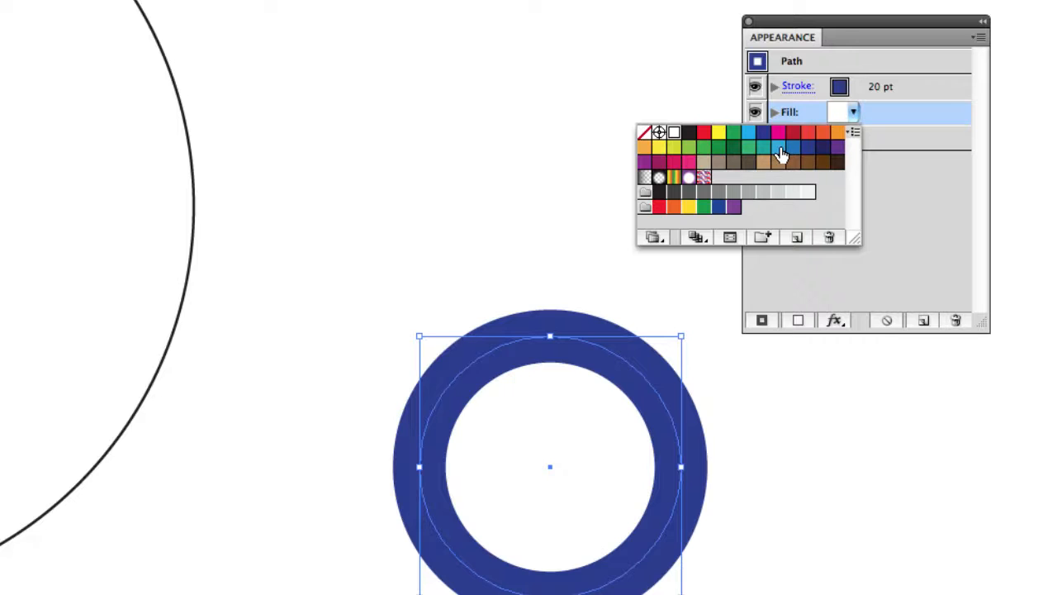
left_click(780, 152)
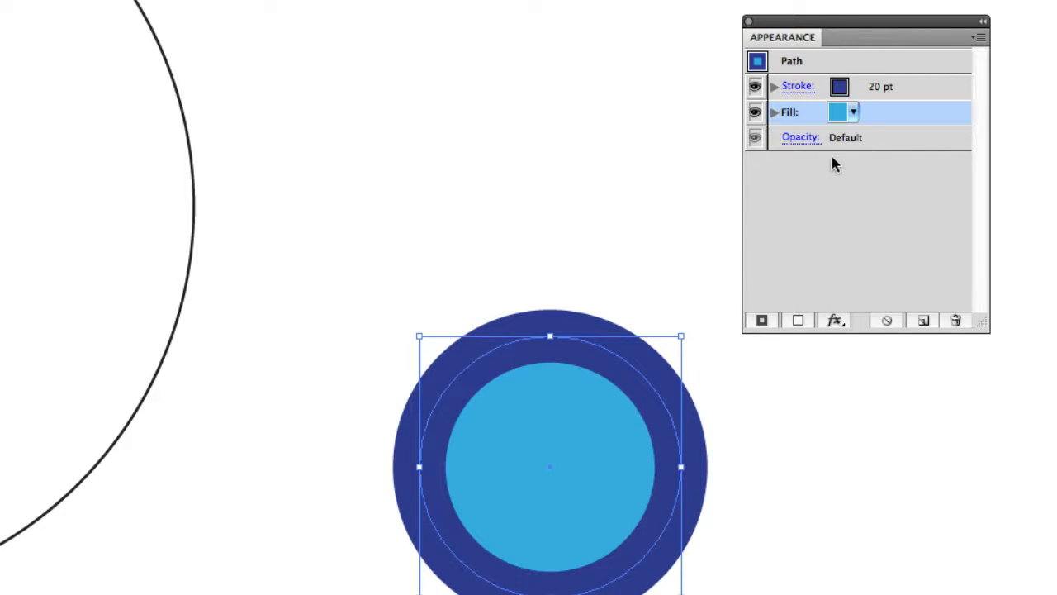
left_click(799, 137)
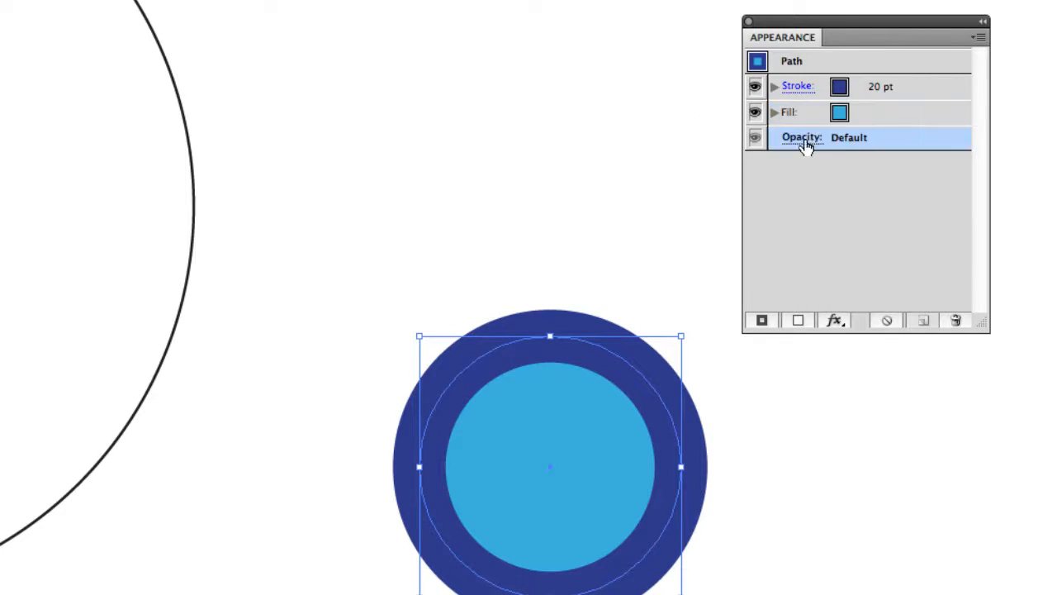
left_click(800, 135)
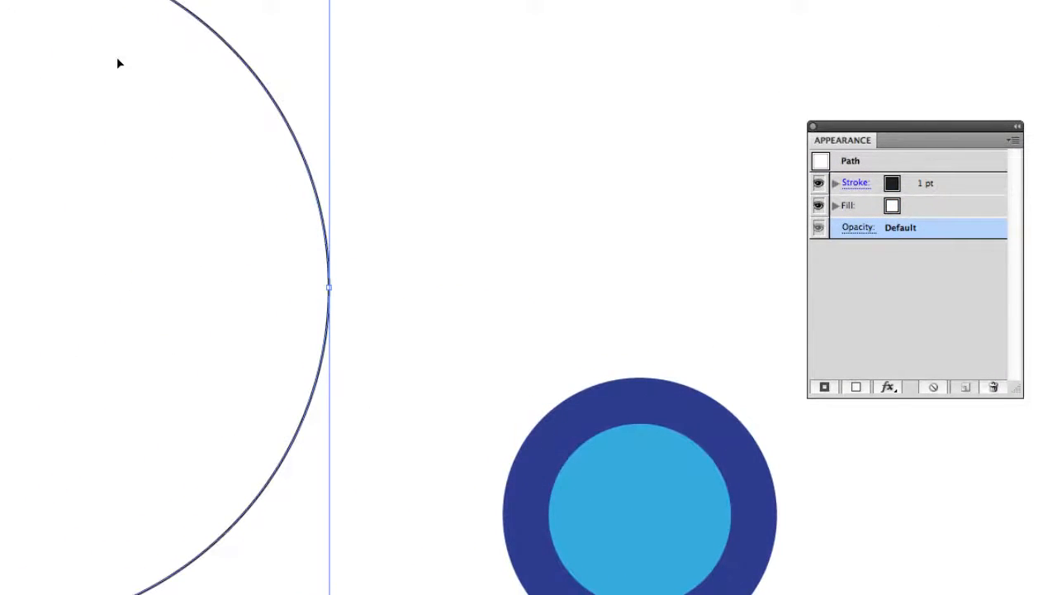
Step: Give the large circle a 40 pt red stroke and bring up its fill colour choices
left_click(856, 182)
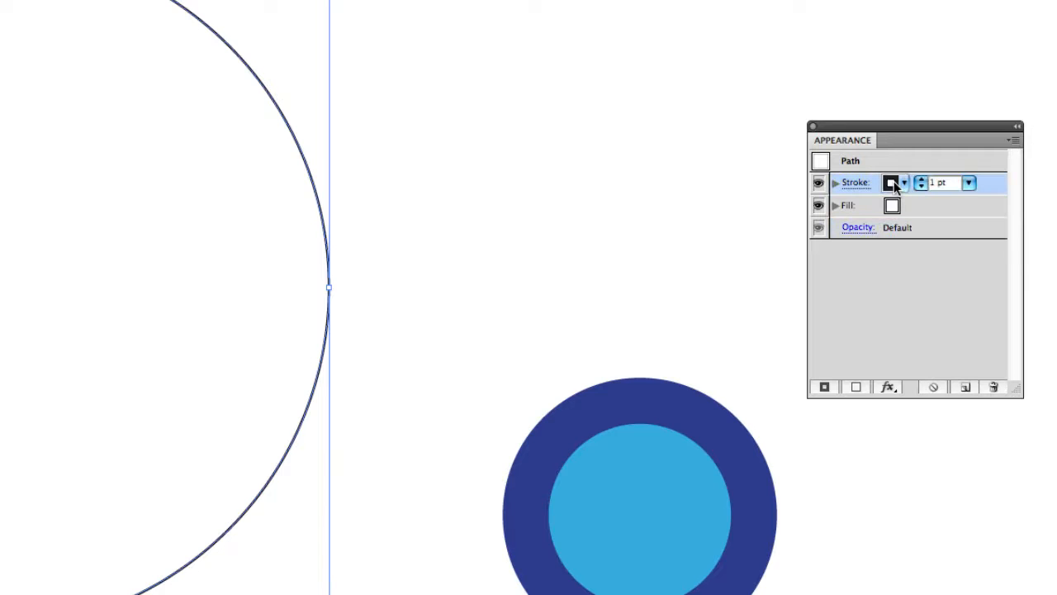
left_click(905, 181)
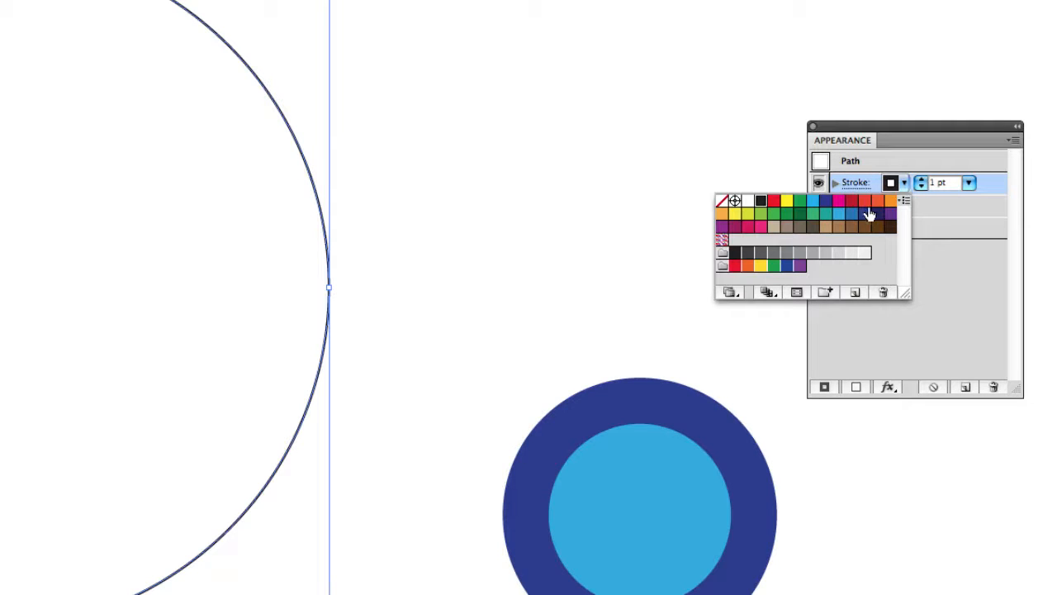
left_click(852, 200)
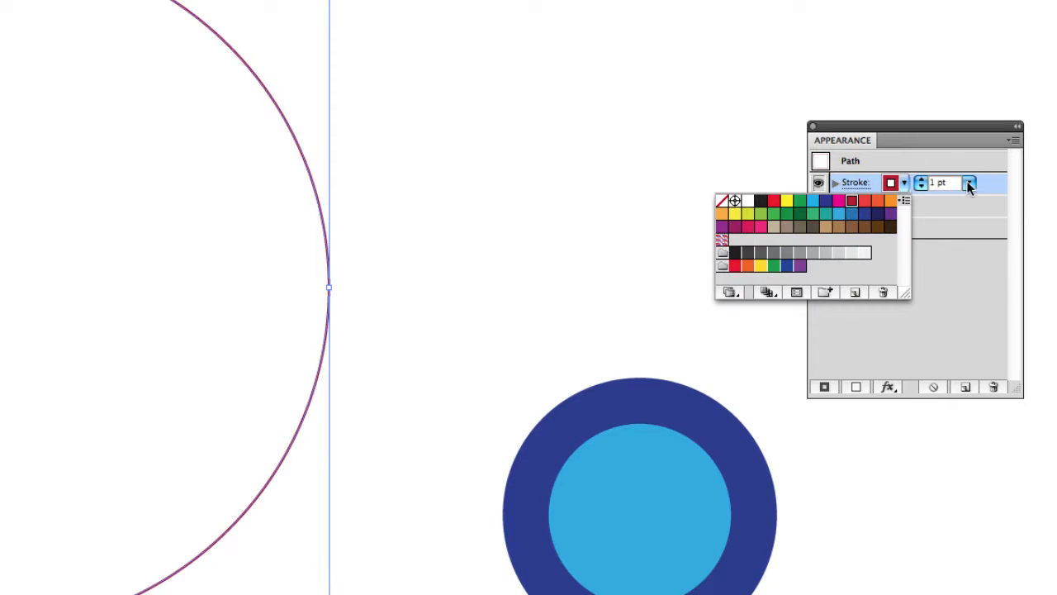
left_click(968, 182)
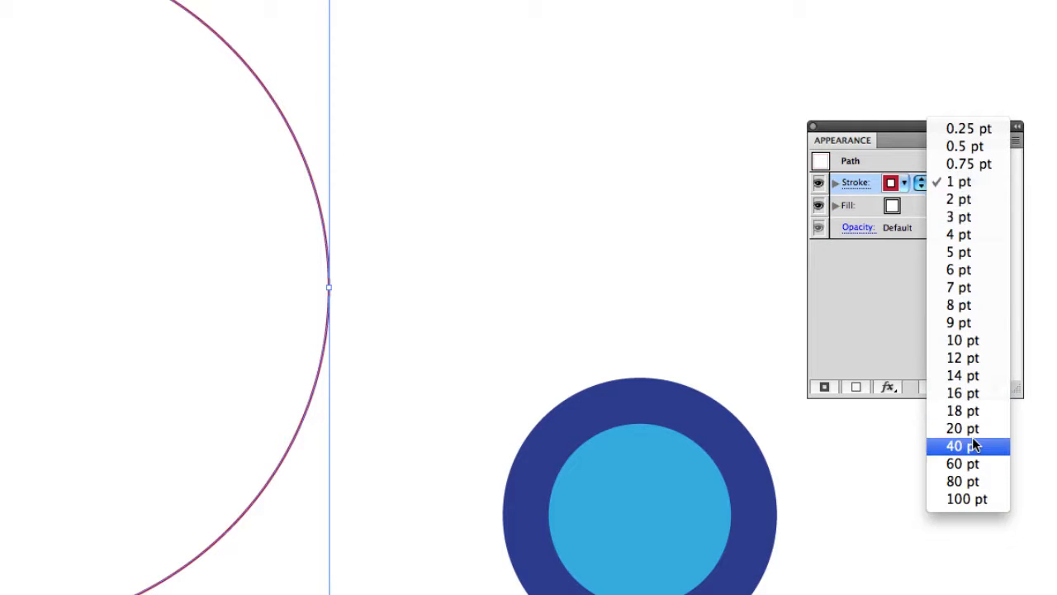
left_click(962, 446)
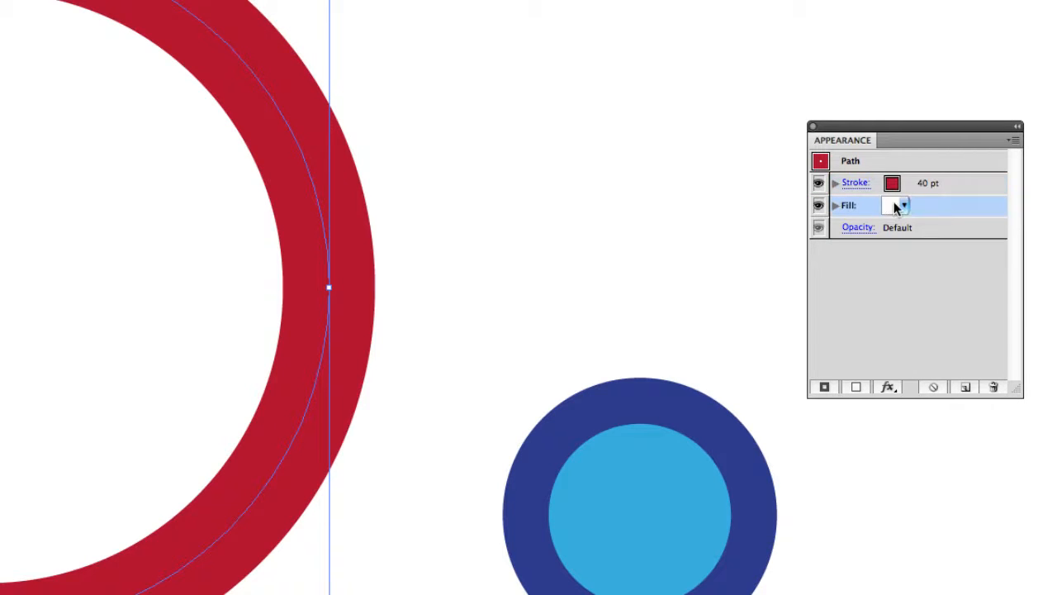
left_click(905, 205)
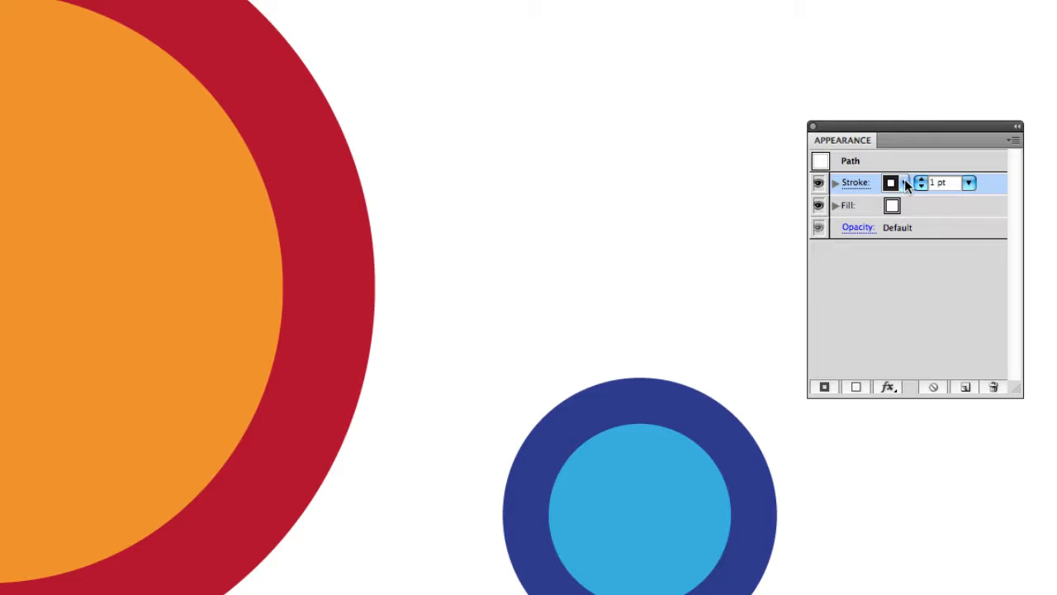
Step: Set the path's stroke weight to None so it has no outline
left_click(968, 181)
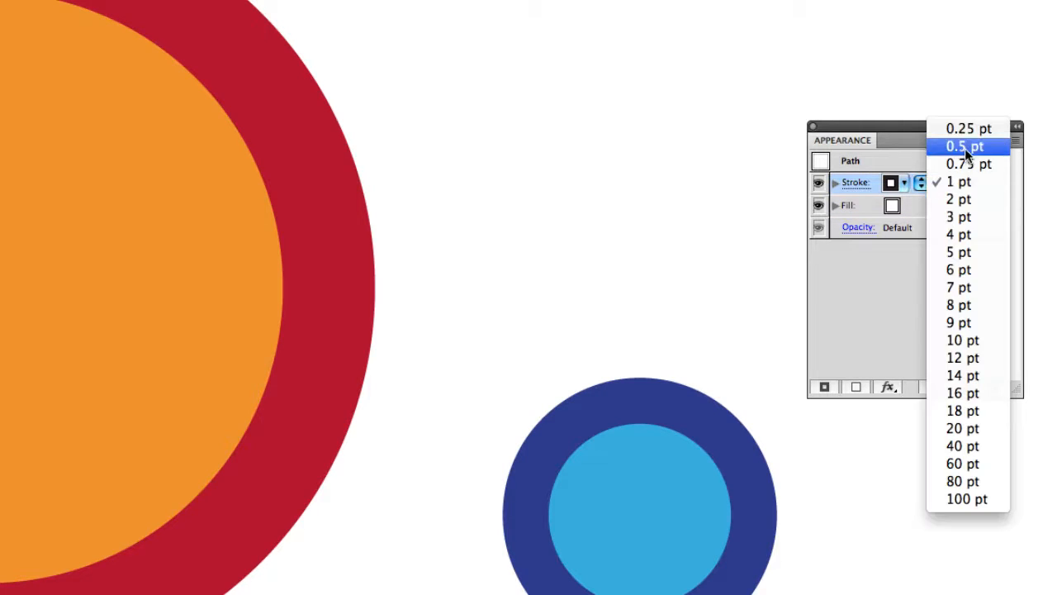
left_click(958, 180)
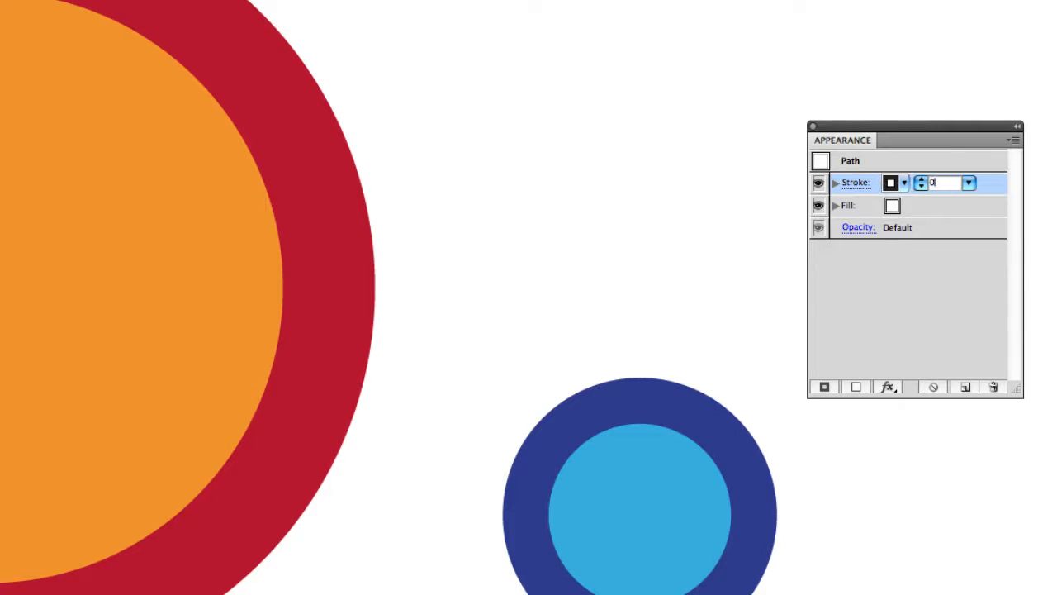
left_click(892, 181)
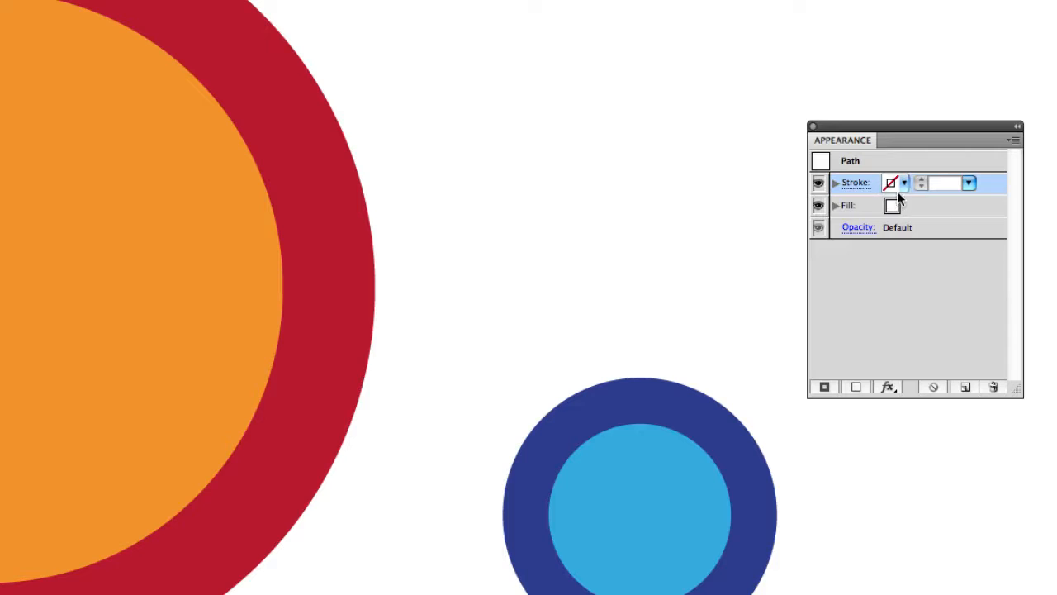
left_click(904, 181)
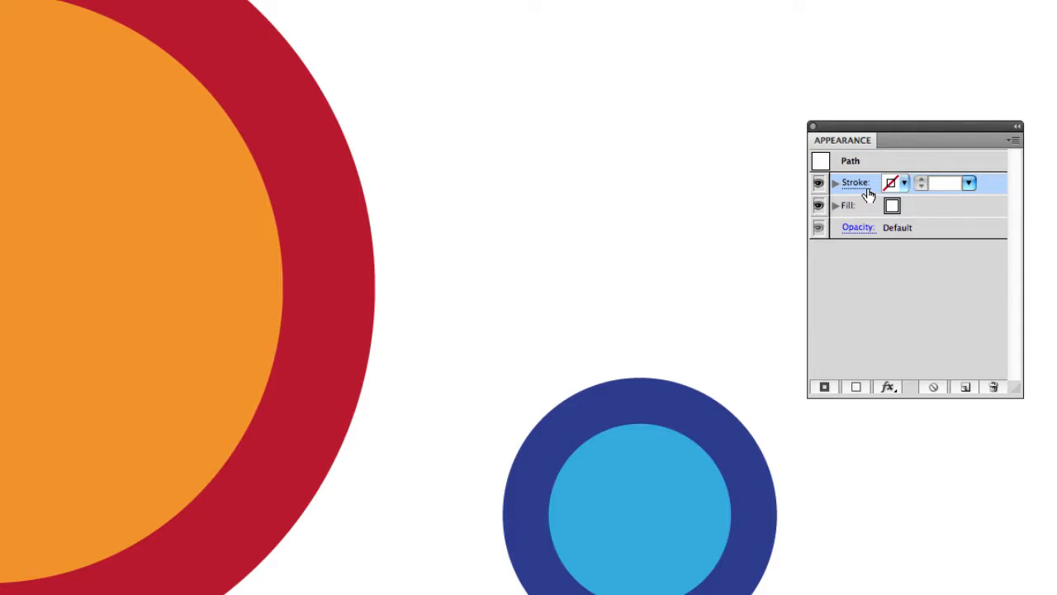
mouse_move(857, 182)
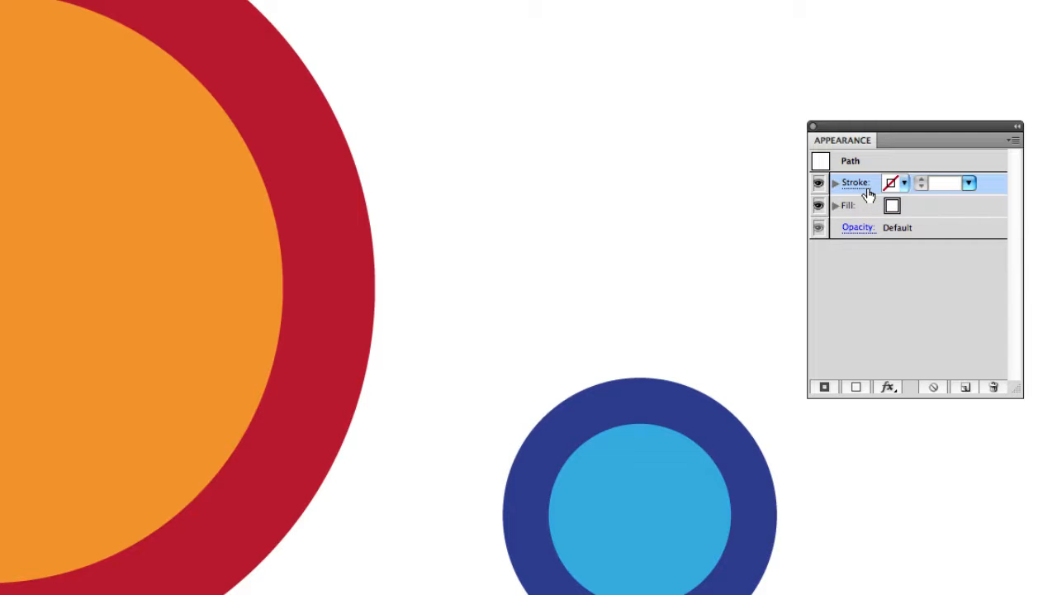
mouse_move(882, 423)
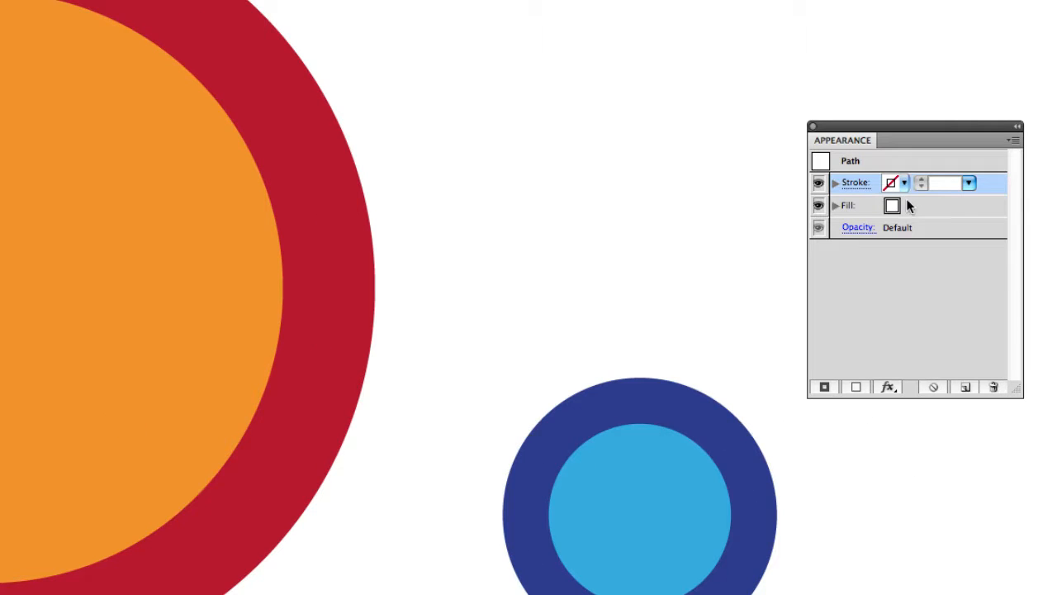
Step: Pick a fill colour for the path from the Fill swatches
left_click(903, 205)
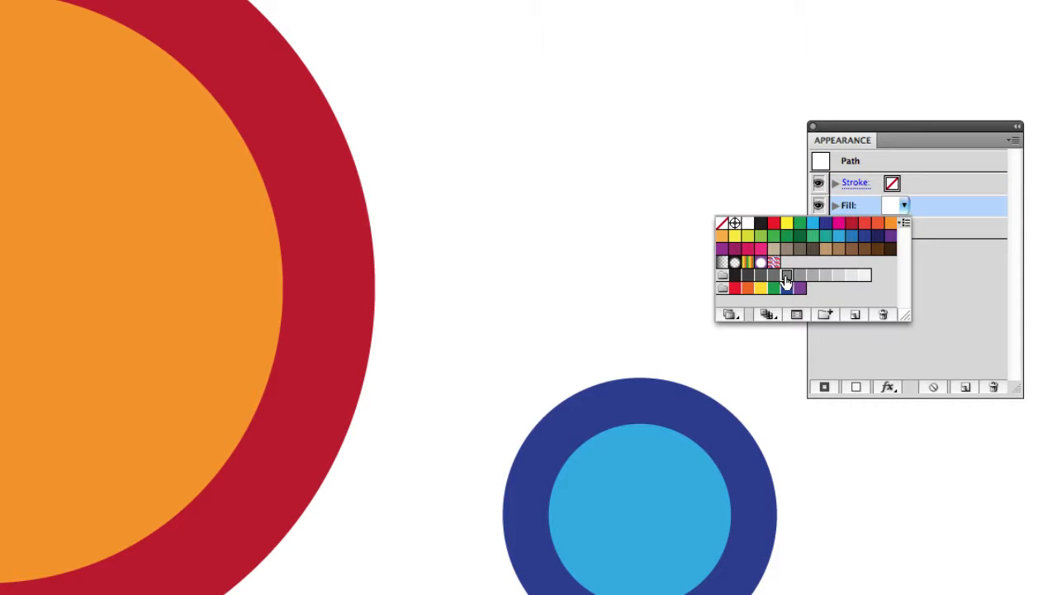
left_click(786, 274)
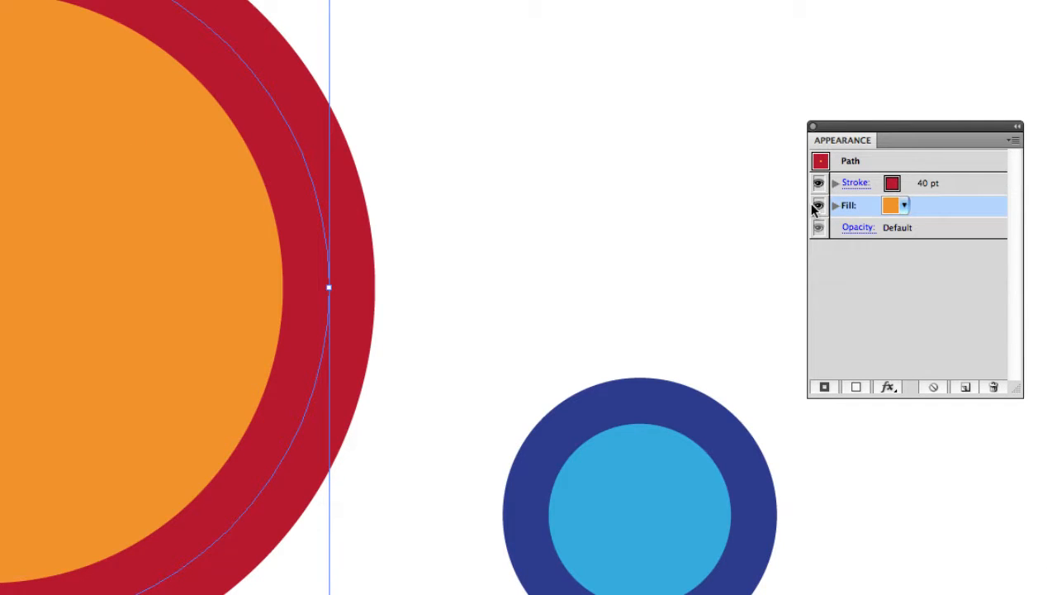
Step: Toggle the large circle's orange fill visibility off to show the bare red ring, then back on
left_click(818, 204)
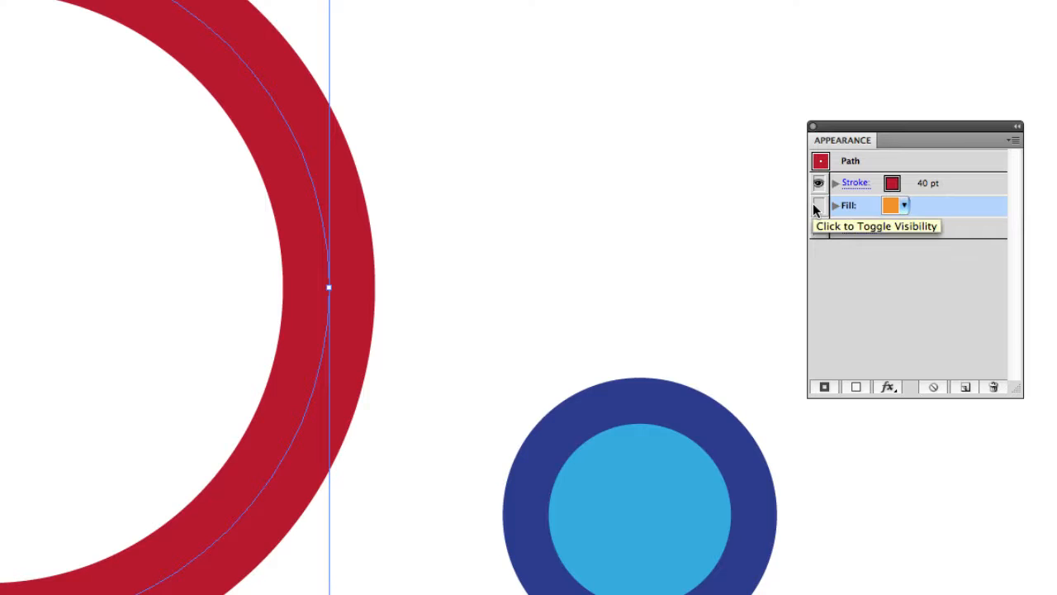
left_click(819, 205)
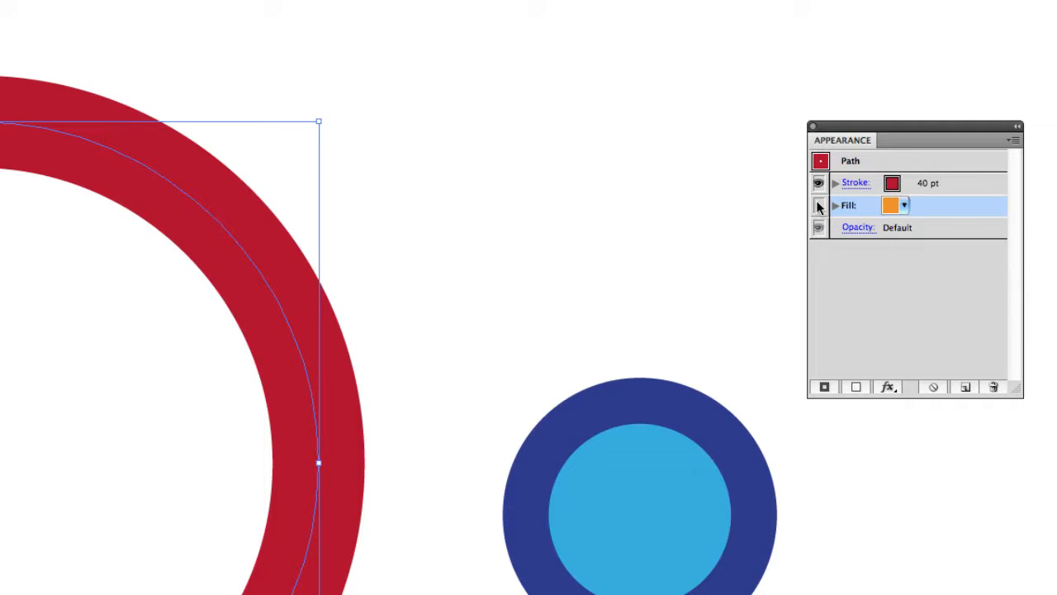
left_click(820, 205)
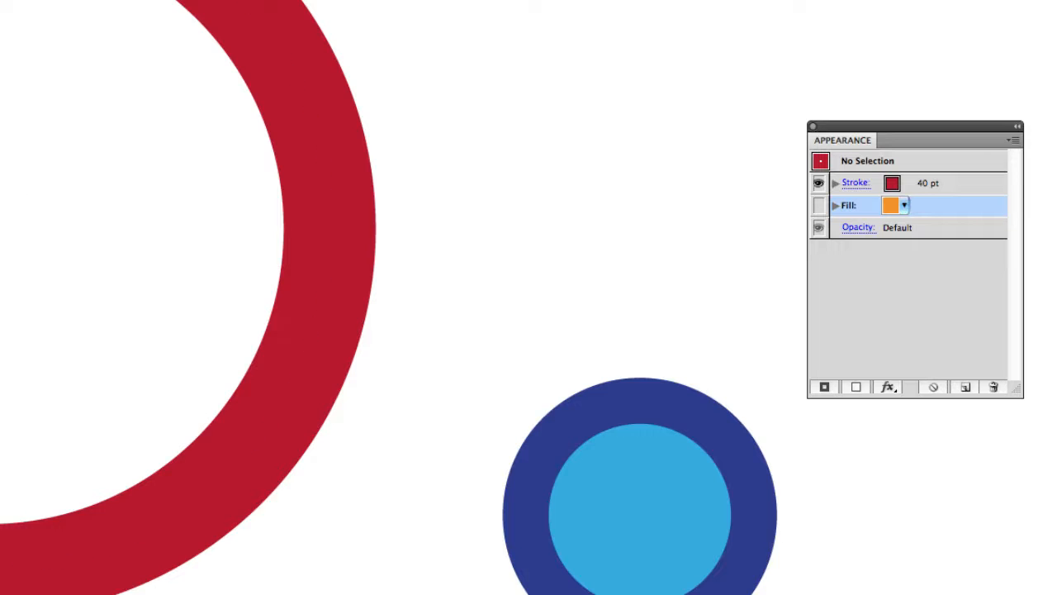
mouse_move(39, 225)
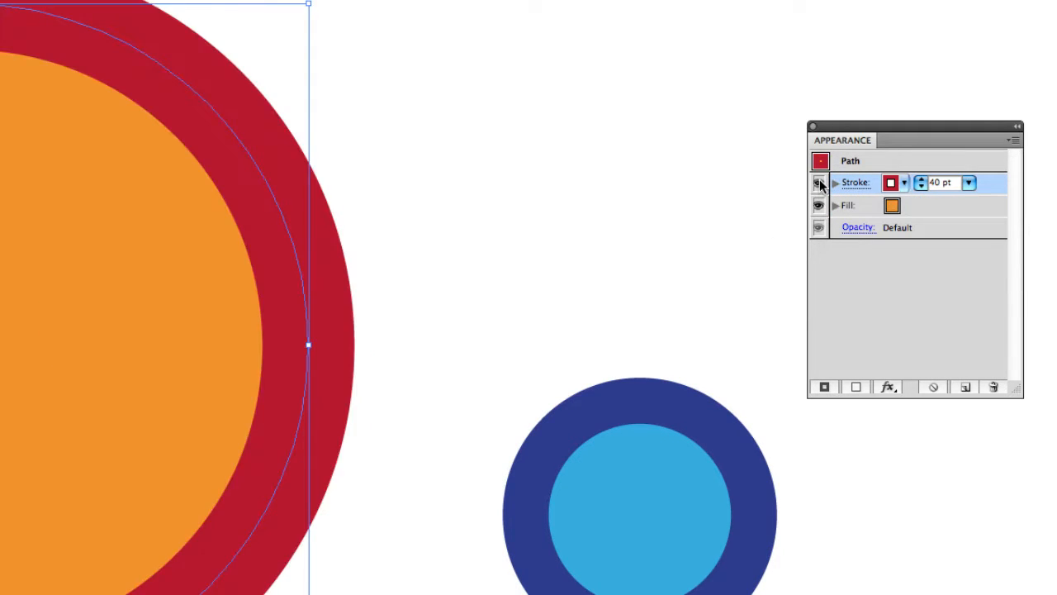
mouse_move(819, 182)
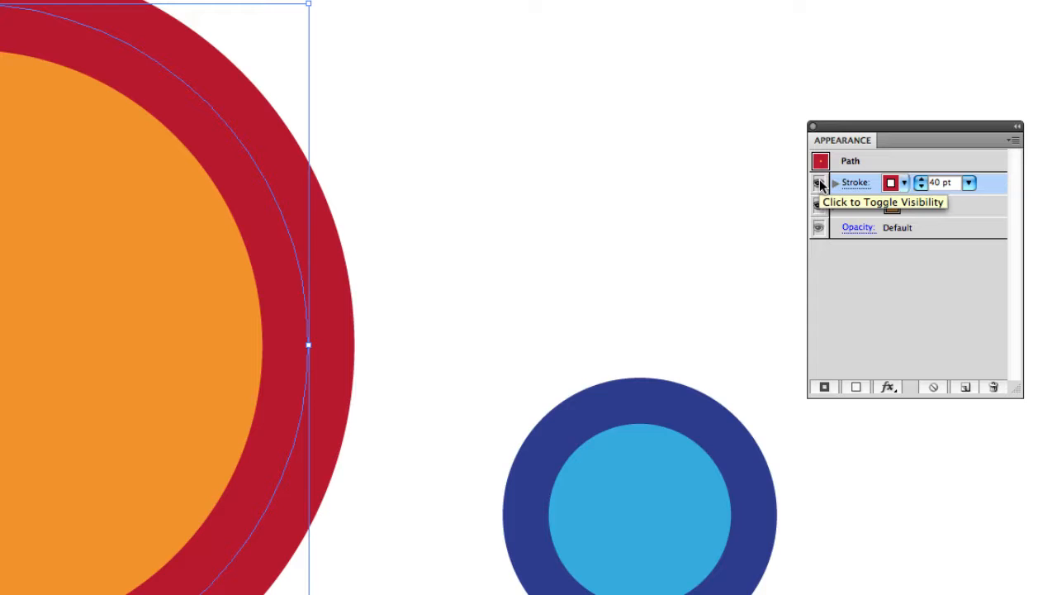